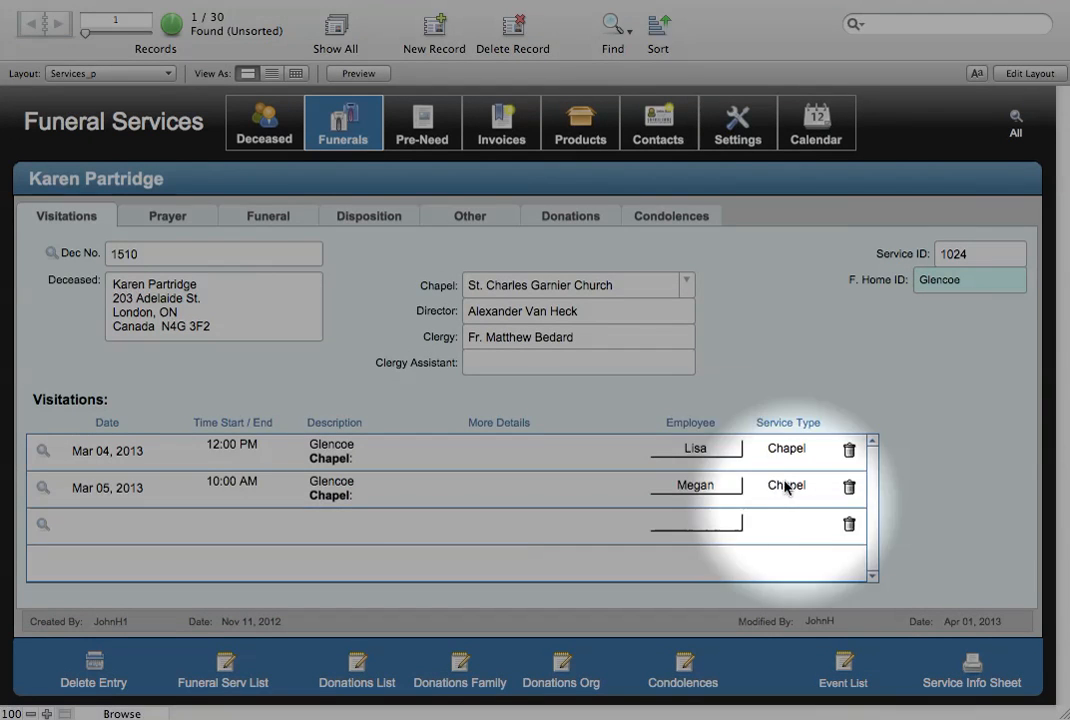
{"action": "mouse_move", "coordinate": [248, 500]}
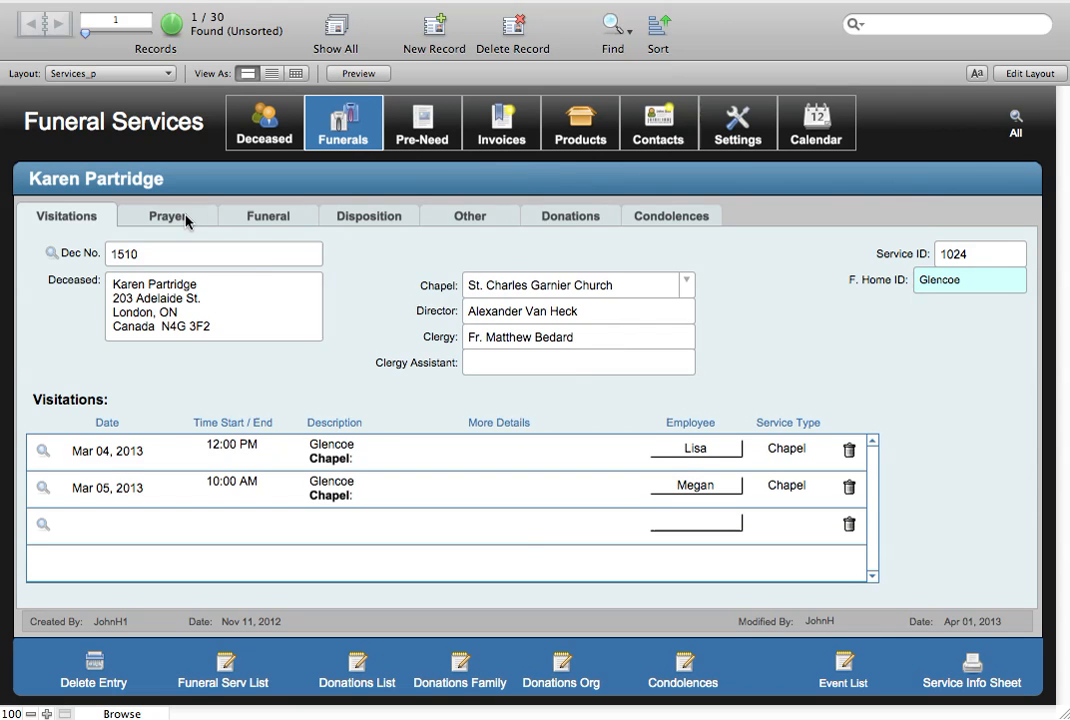
{"action": "left_click", "coordinate": [168, 216]}
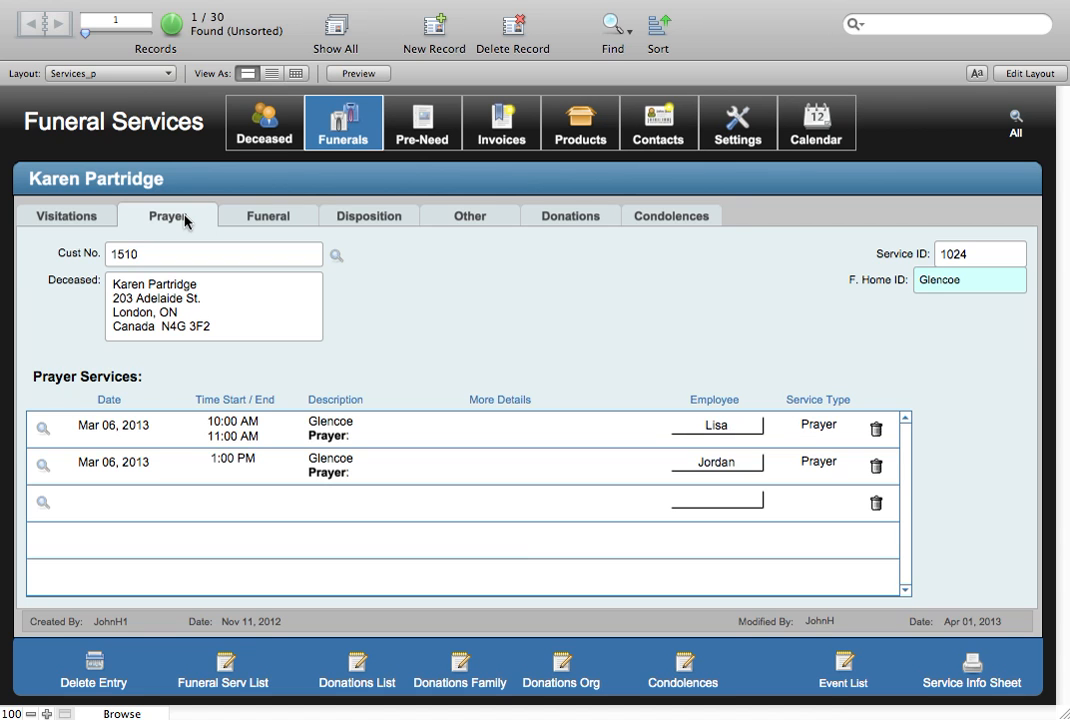
{"action": "left_click", "coordinate": [268, 216]}
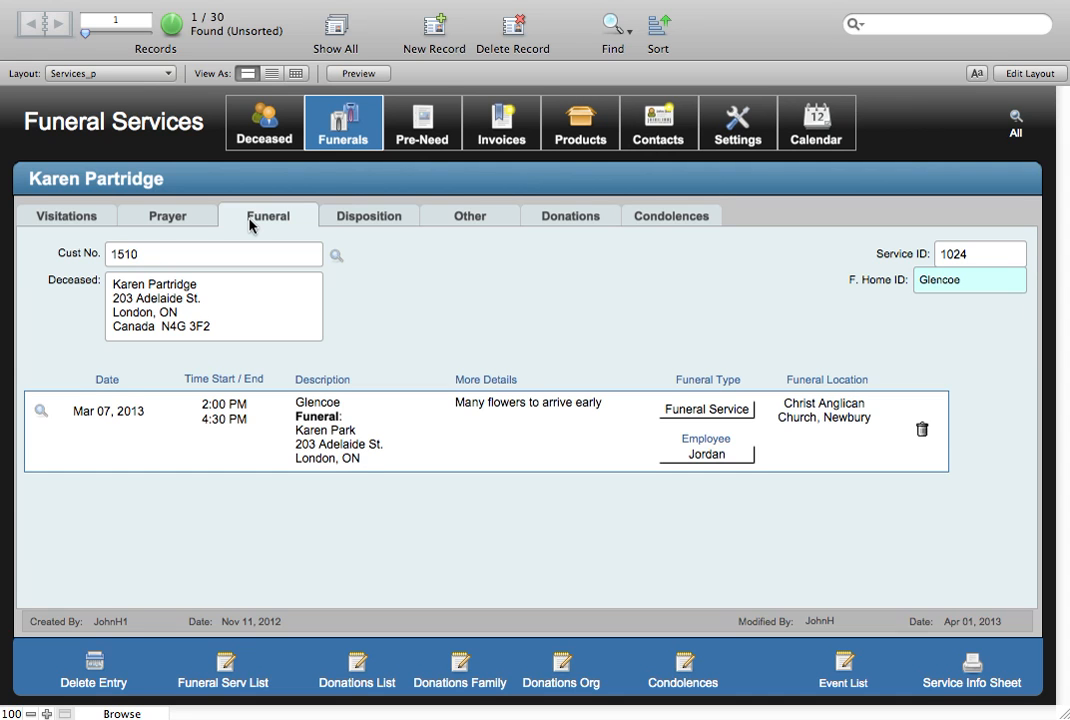
- View the March 8, 2013 cremation disposition at Blue Fields Crematorium
{"action": "left_click", "coordinate": [368, 216]}
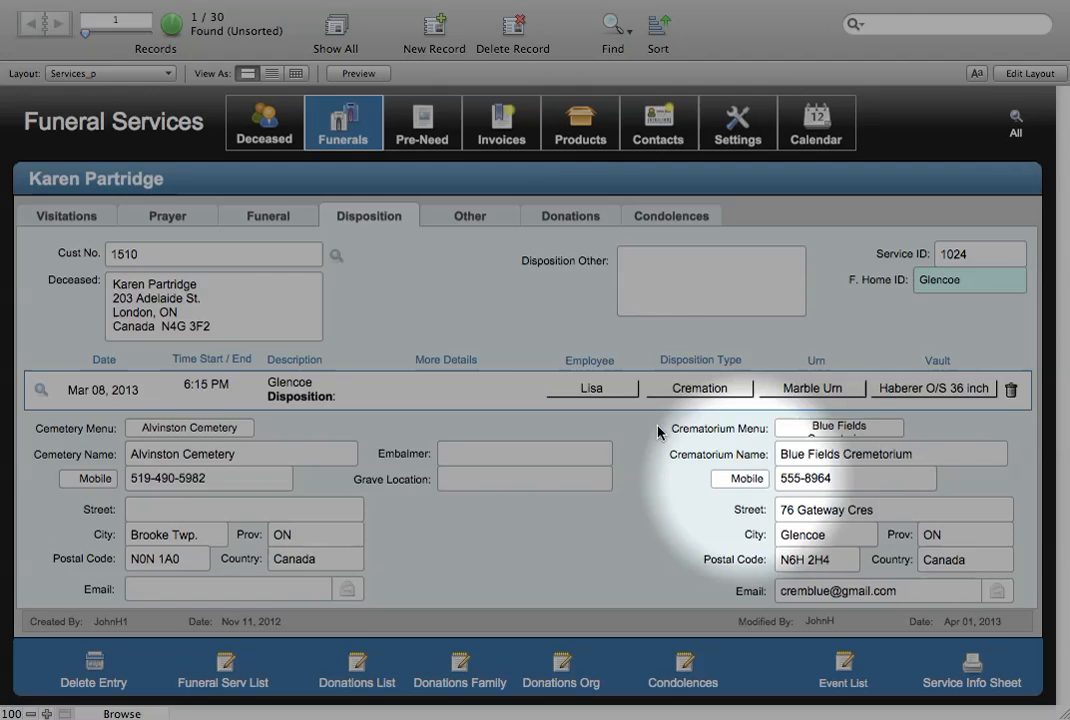
{"action": "left_click", "coordinate": [468, 216]}
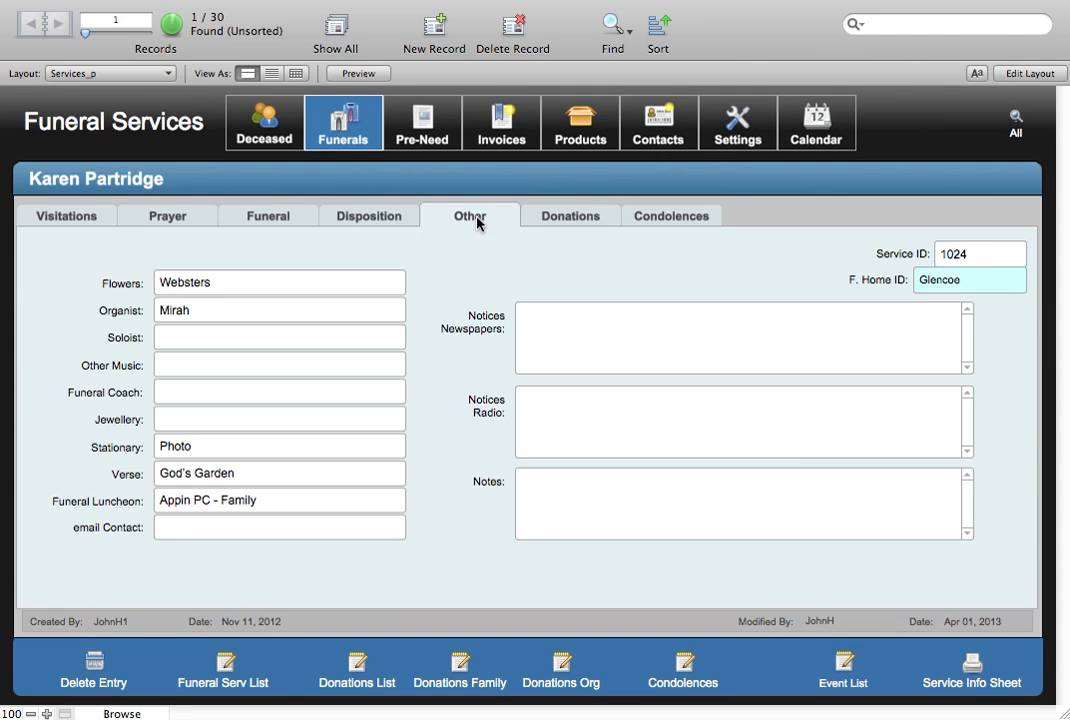
{"action": "mouse_move", "coordinate": [212, 272]}
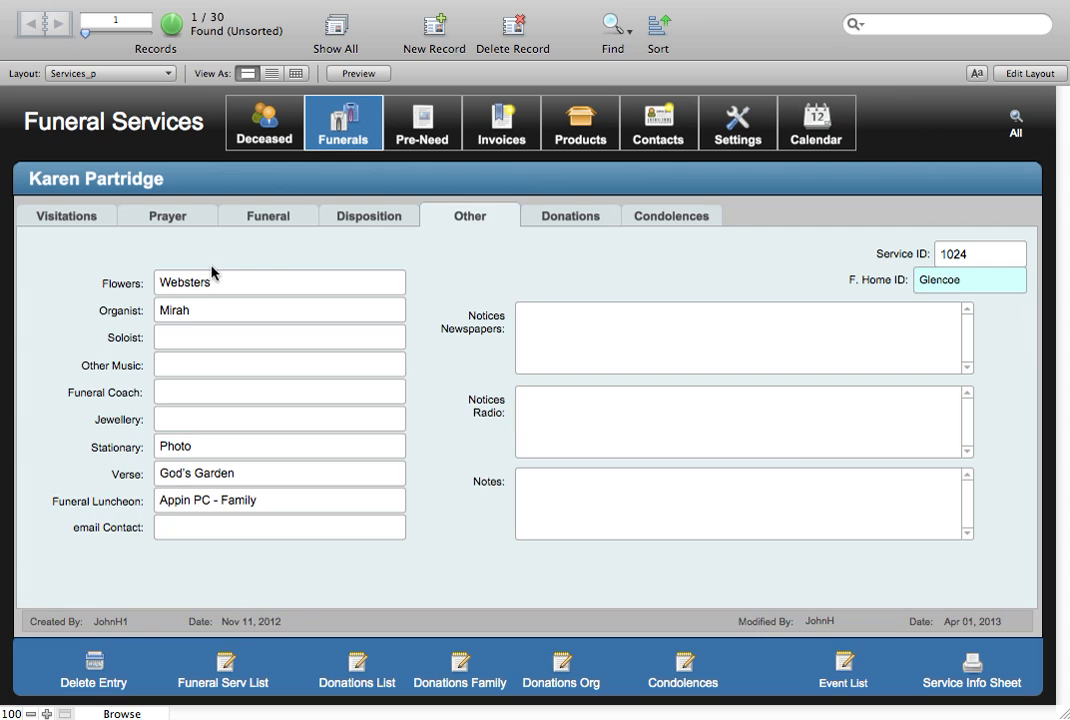
{"action": "mouse_move", "coordinate": [204, 448]}
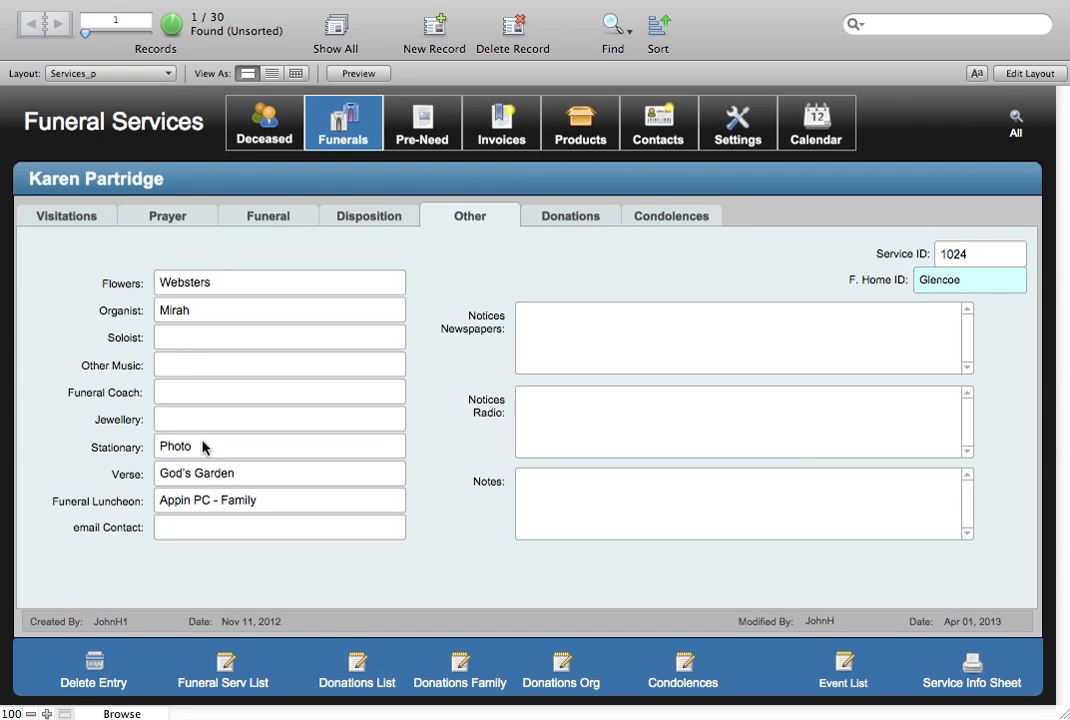
{"action": "mouse_move", "coordinate": [496, 288]}
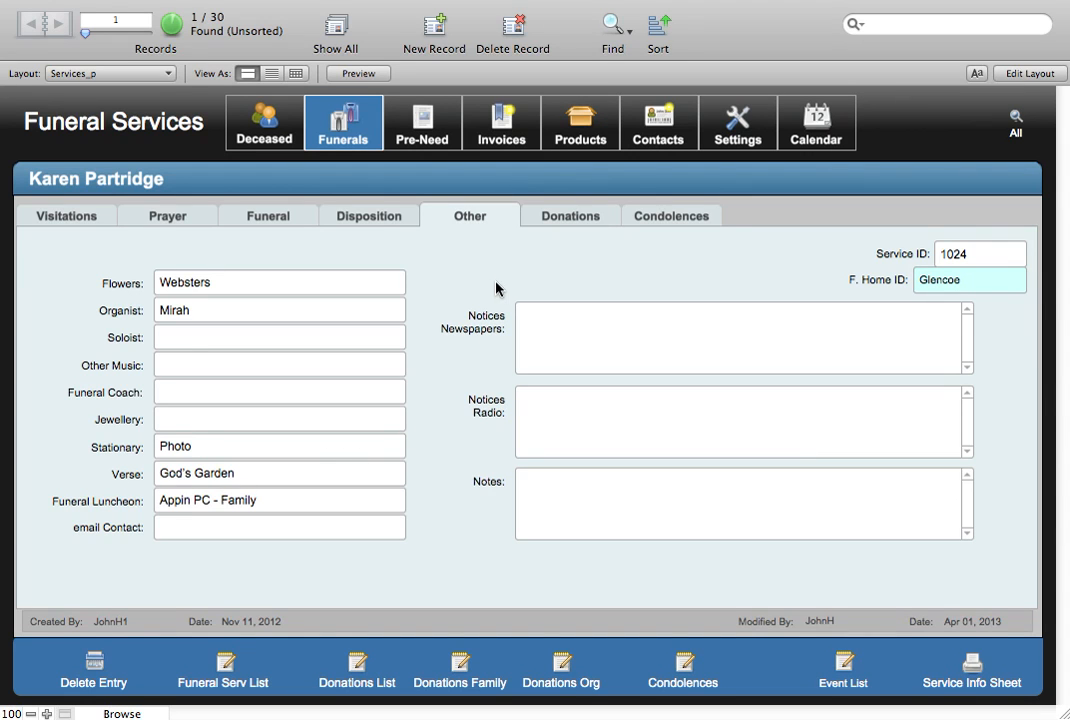
{"action": "mouse_move", "coordinate": [578, 218]}
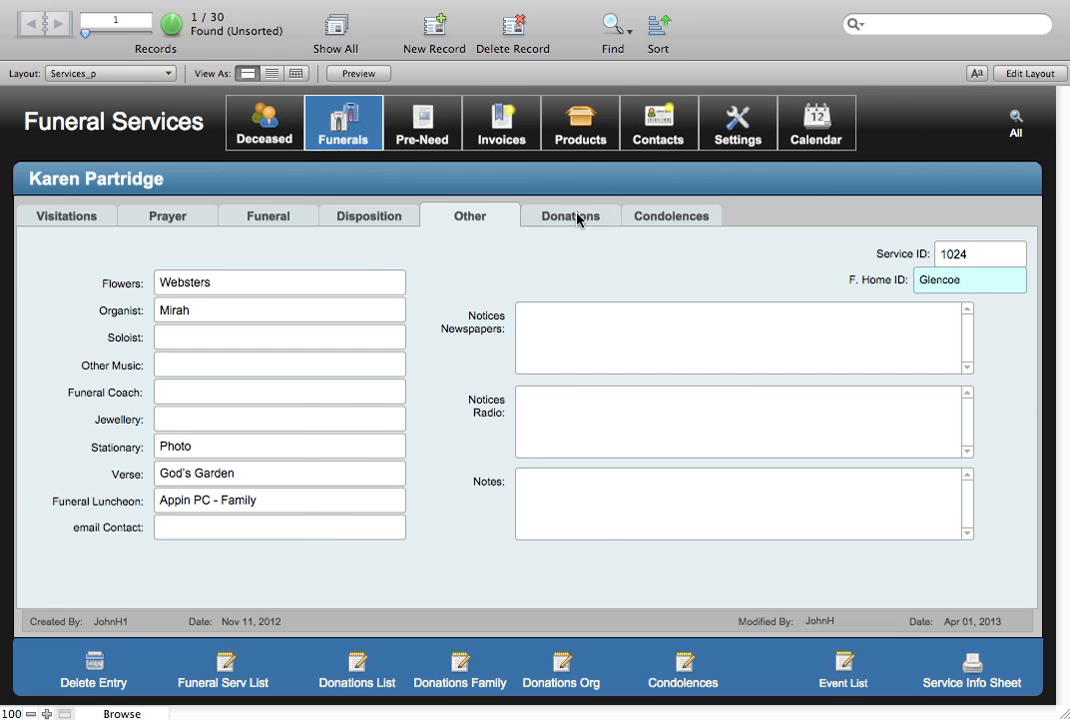
{"action": "left_click", "coordinate": [570, 216]}
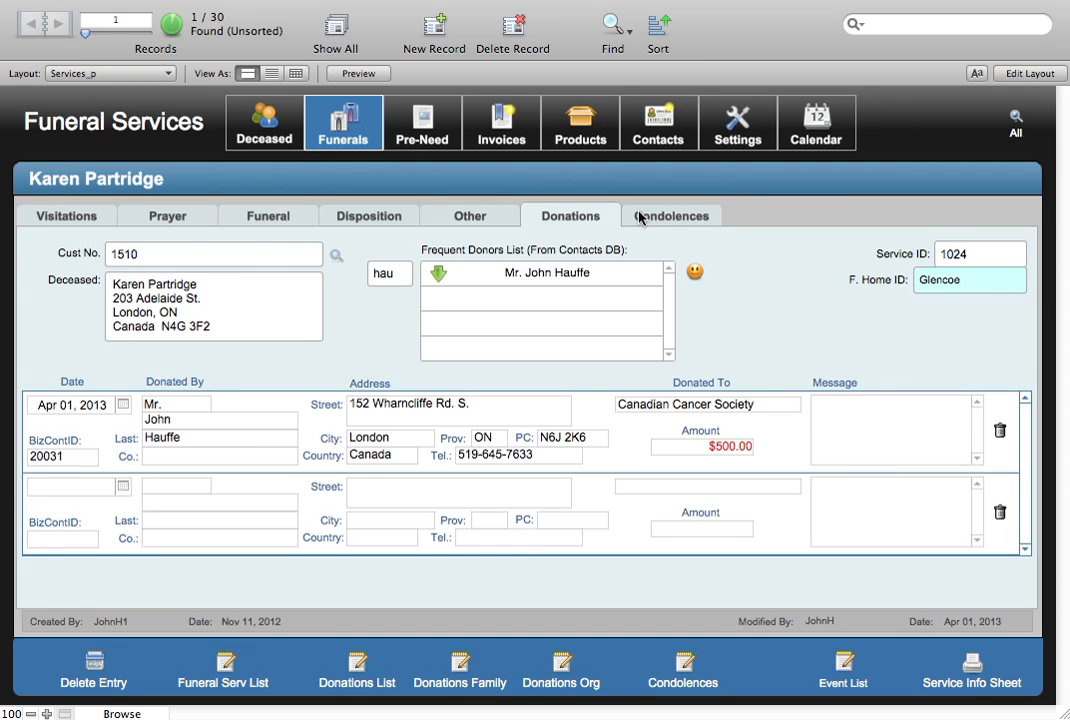
{"action": "left_click", "coordinate": [670, 216]}
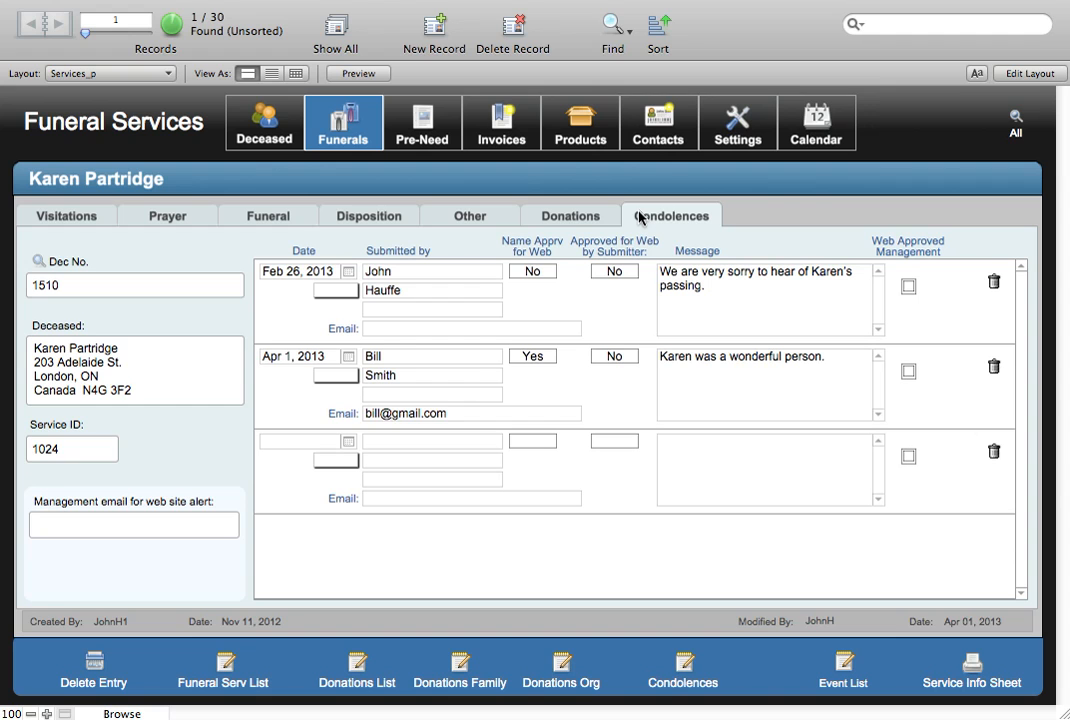
{"action": "mouse_move", "coordinate": [564, 244]}
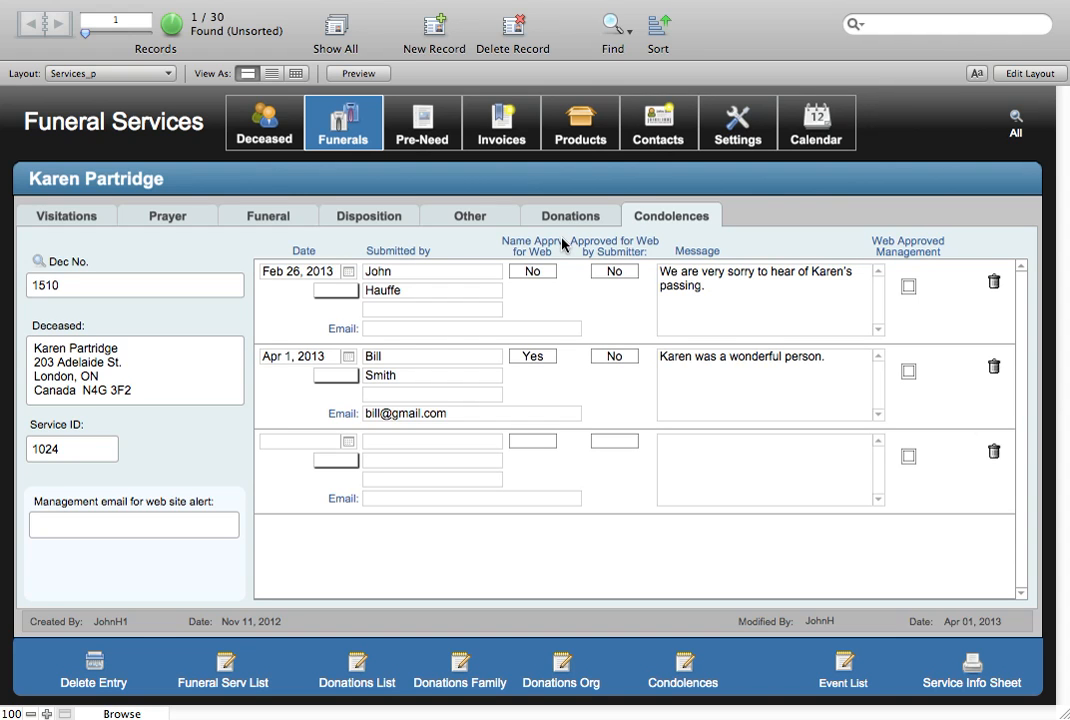
{"action": "mouse_move", "coordinate": [562, 246]}
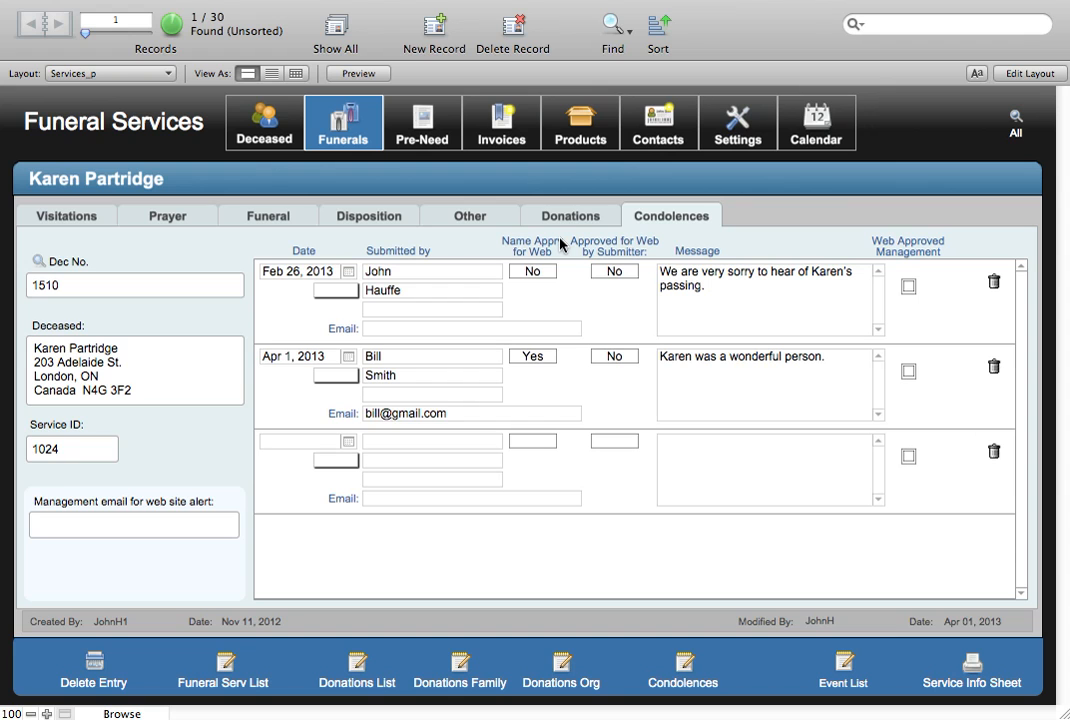
{"action": "mouse_move", "coordinate": [560, 246]}
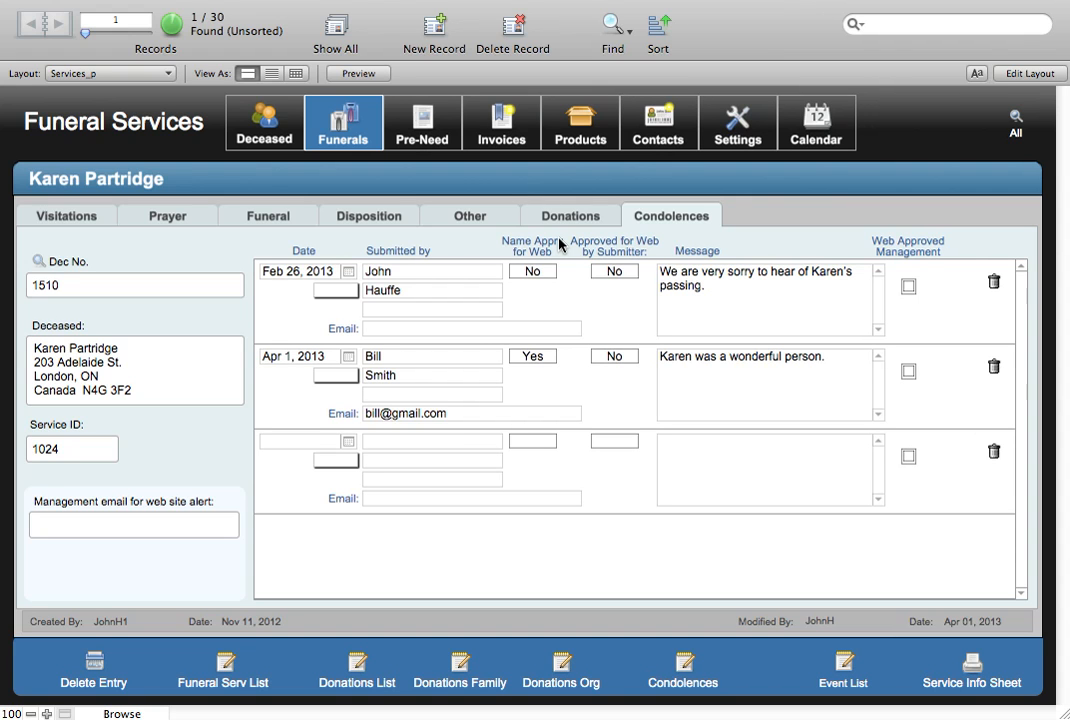
{"action": "mouse_move", "coordinate": [350, 348]}
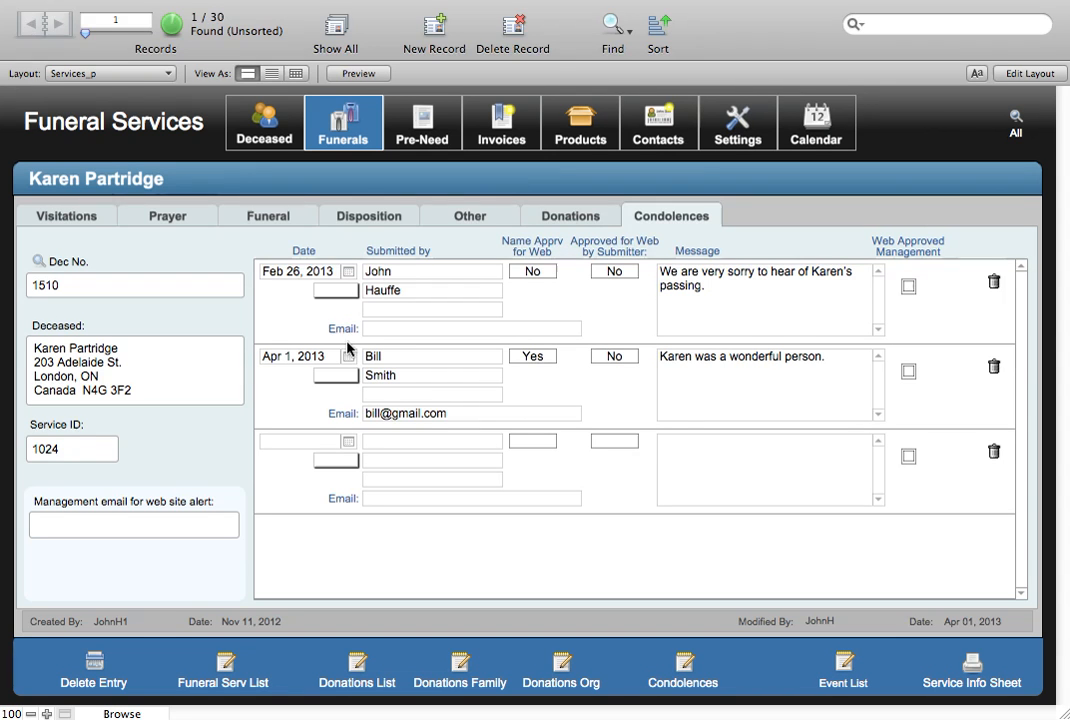
{"action": "mouse_move", "coordinate": [682, 386]}
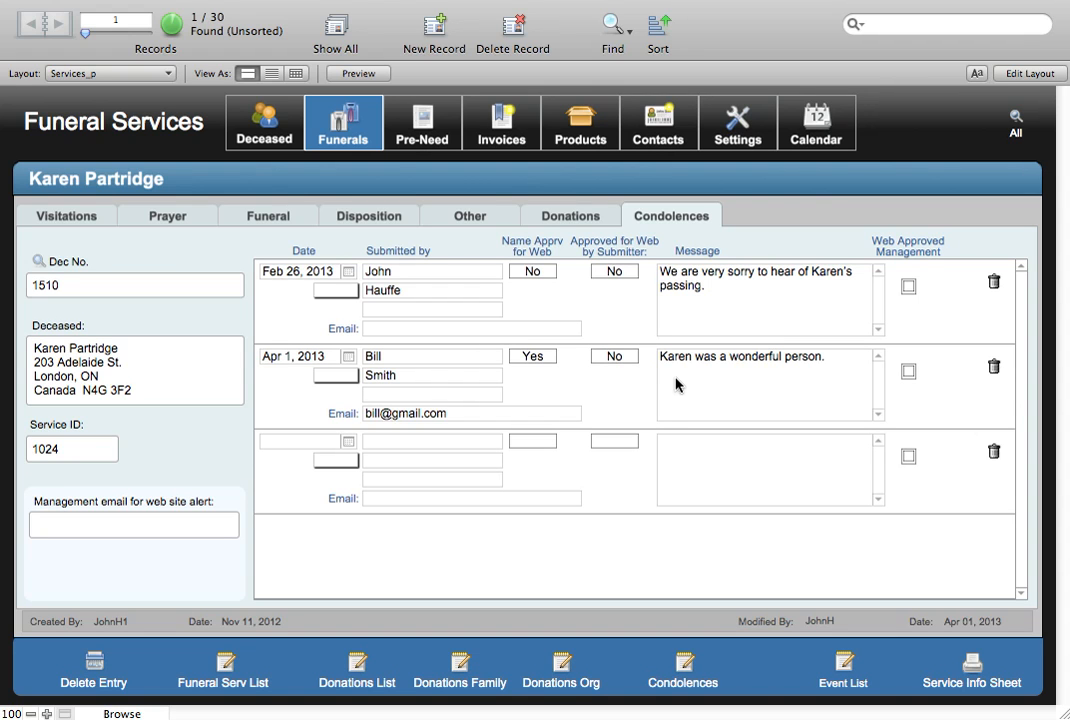
{"action": "mouse_move", "coordinate": [572, 232]}
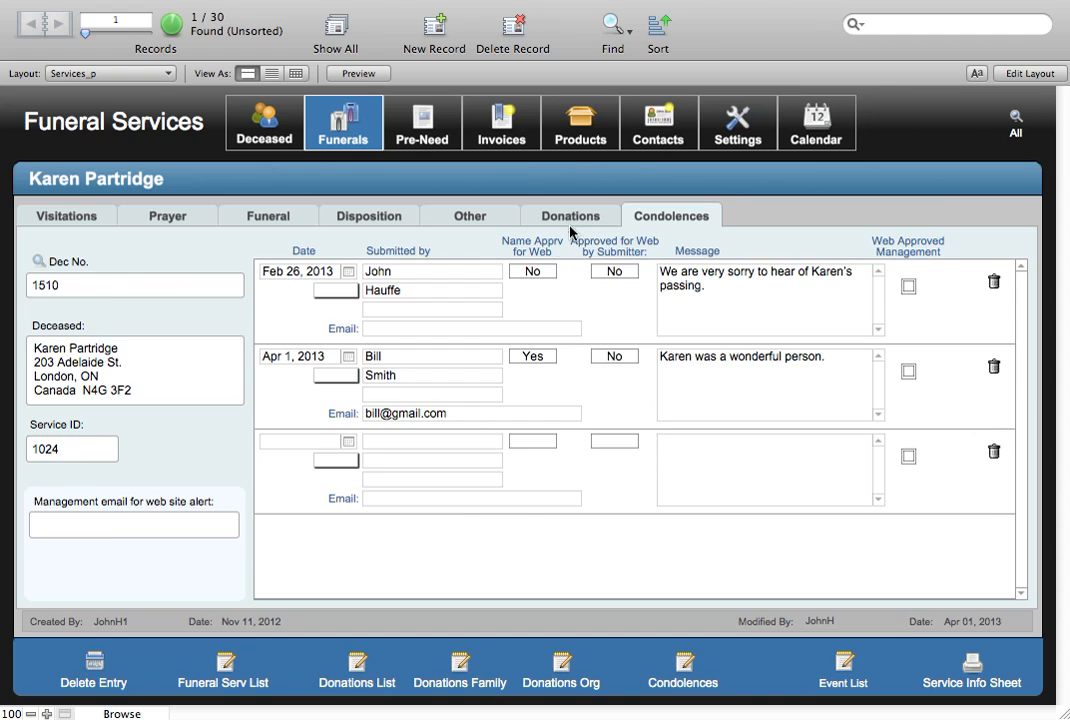
{"action": "left_click", "coordinate": [568, 216]}
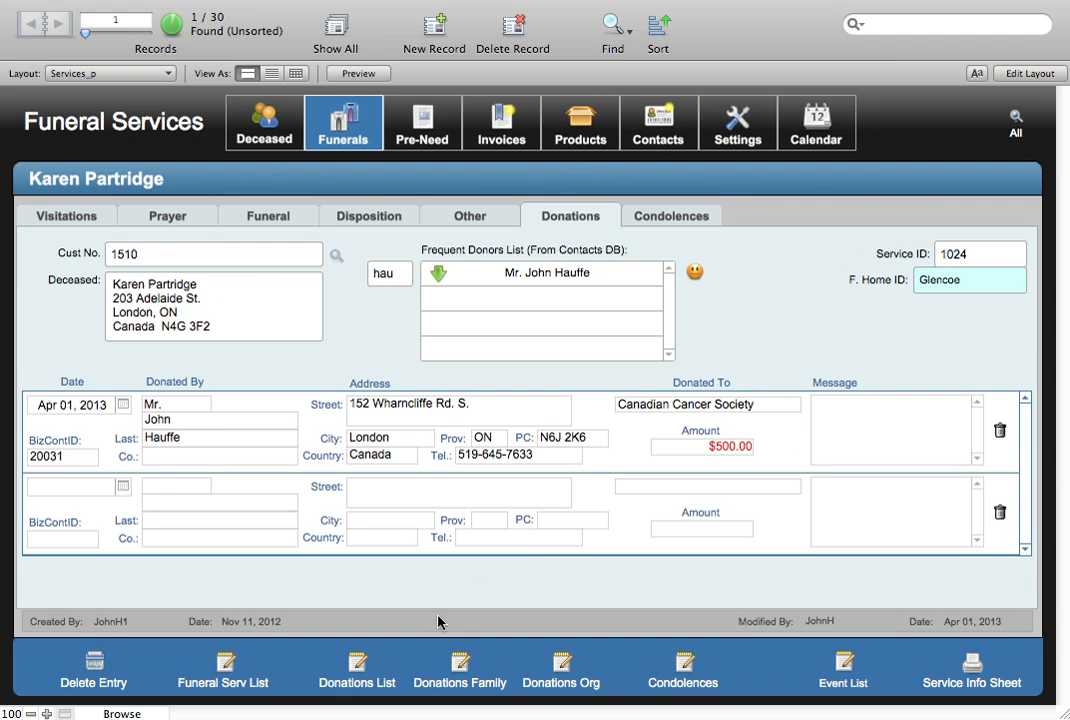
{"action": "mouse_move", "coordinate": [388, 708]}
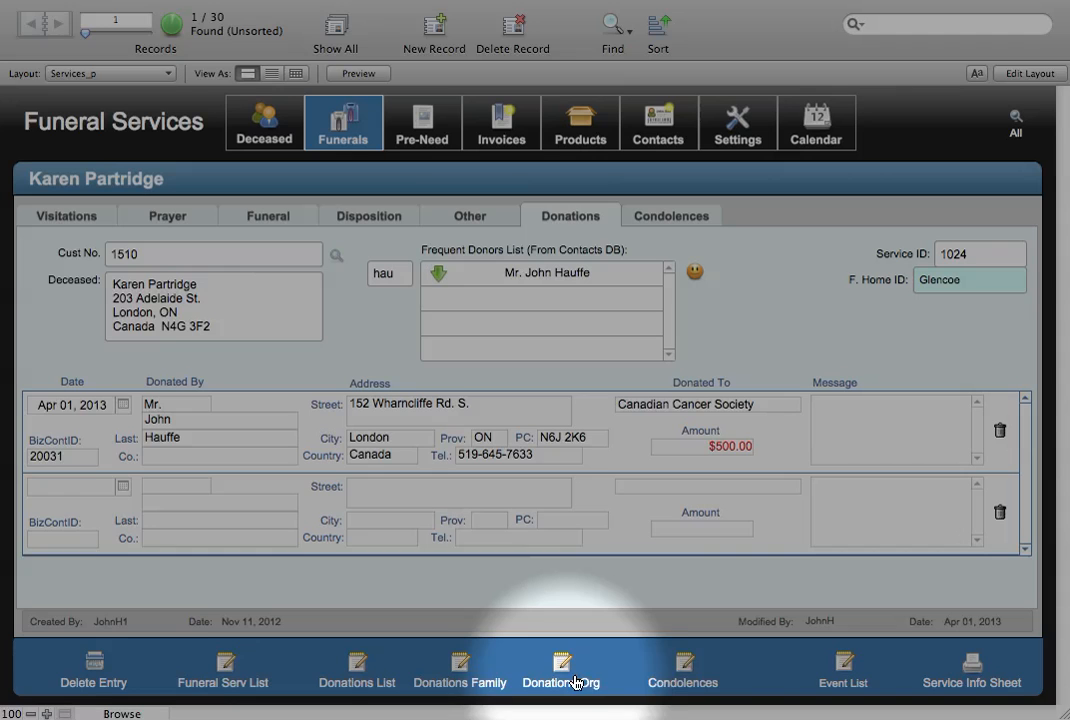
{"action": "mouse_move", "coordinate": [684, 668]}
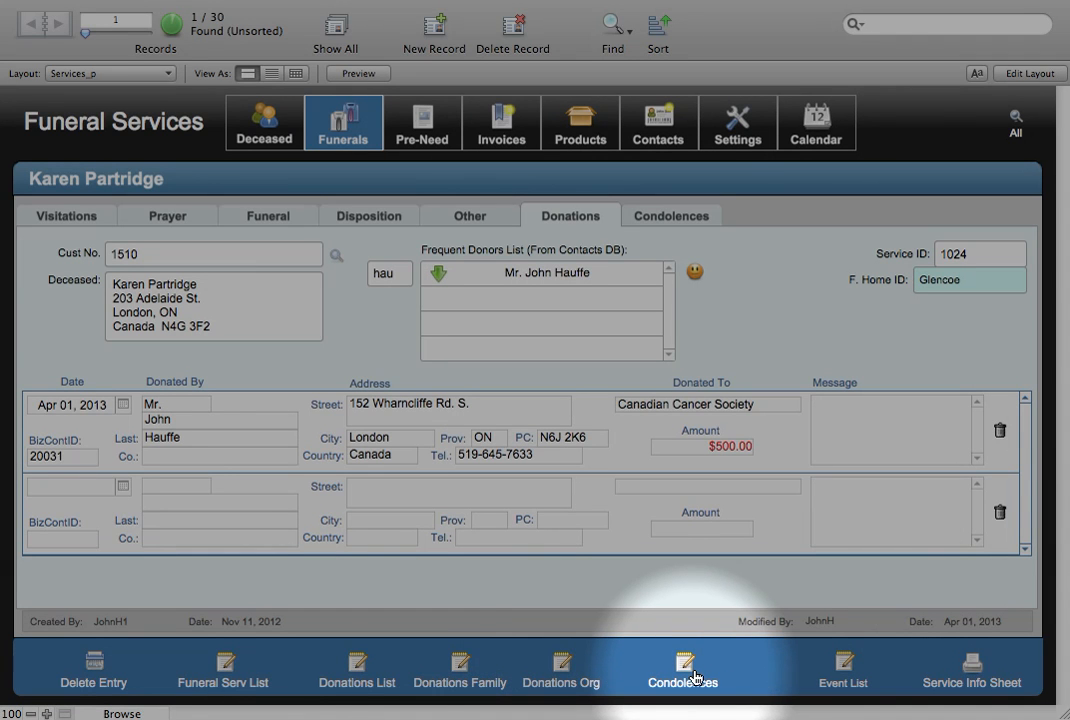